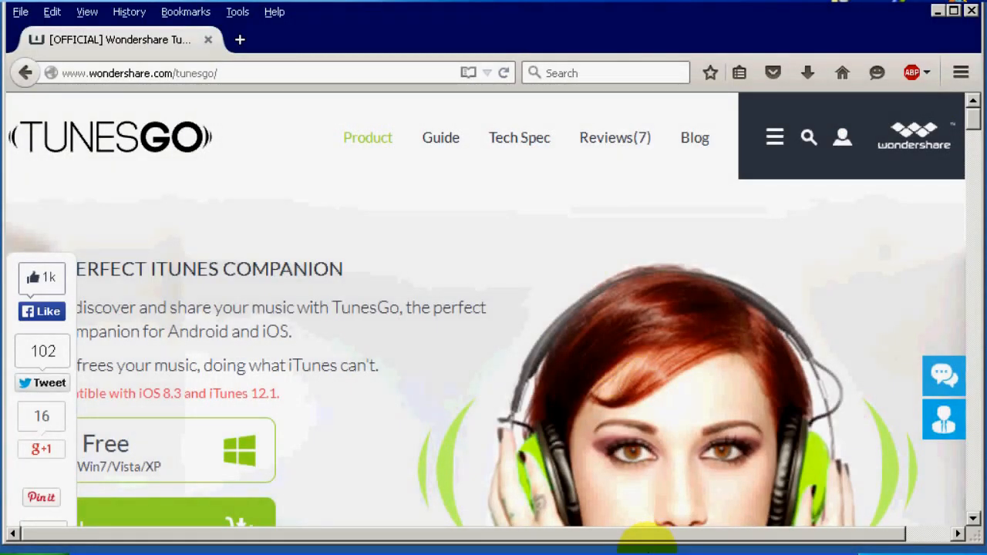
scroll("down", 3)
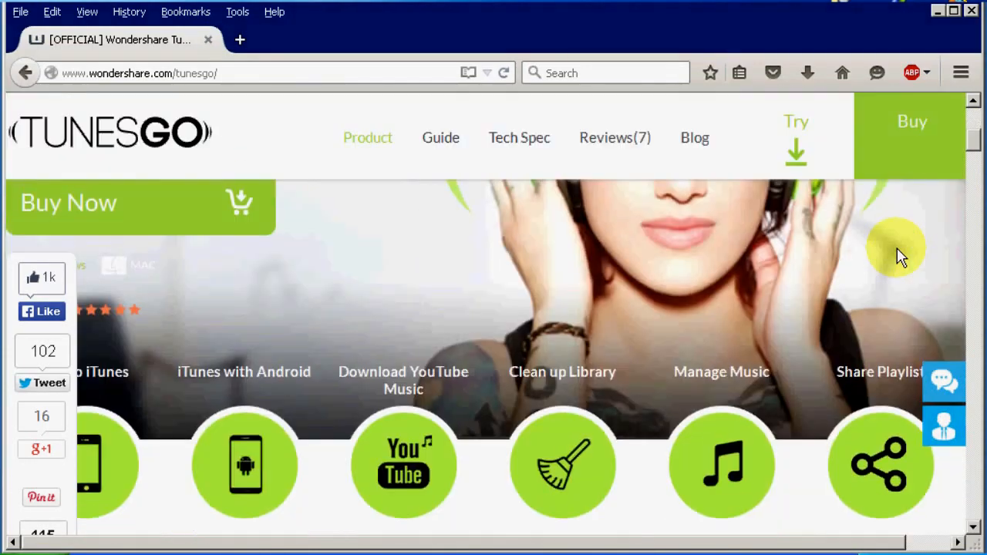
scroll("down", 3)
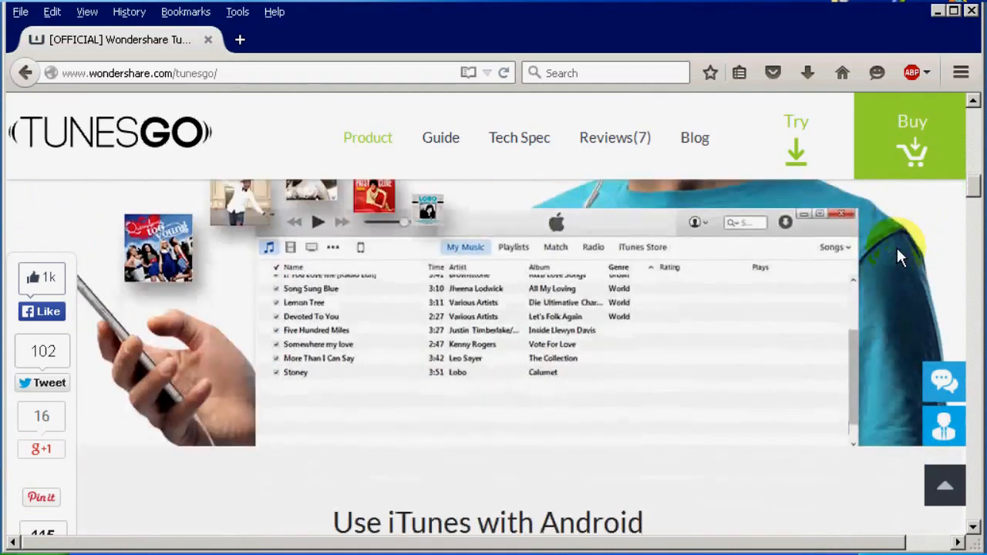
scroll("down", 3)
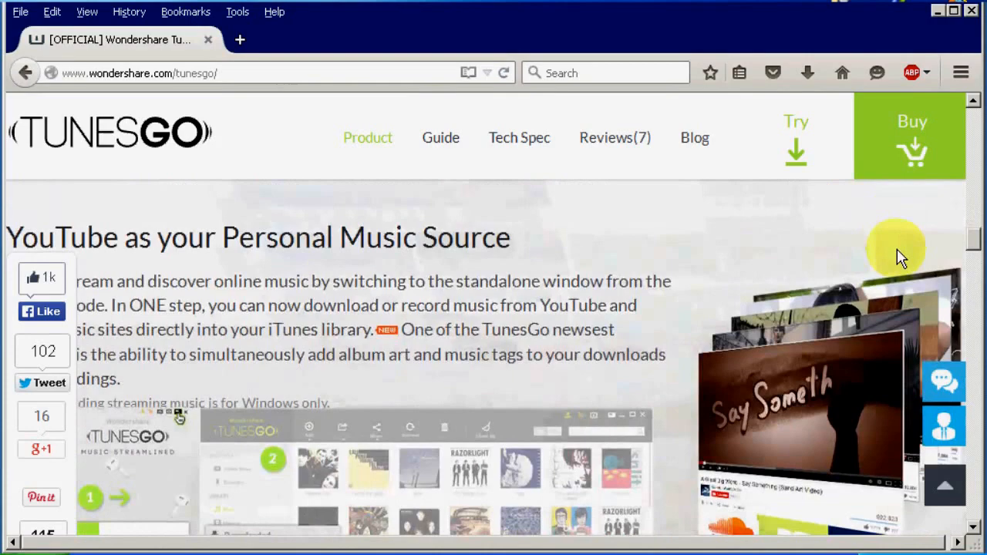
scroll("down", 3)
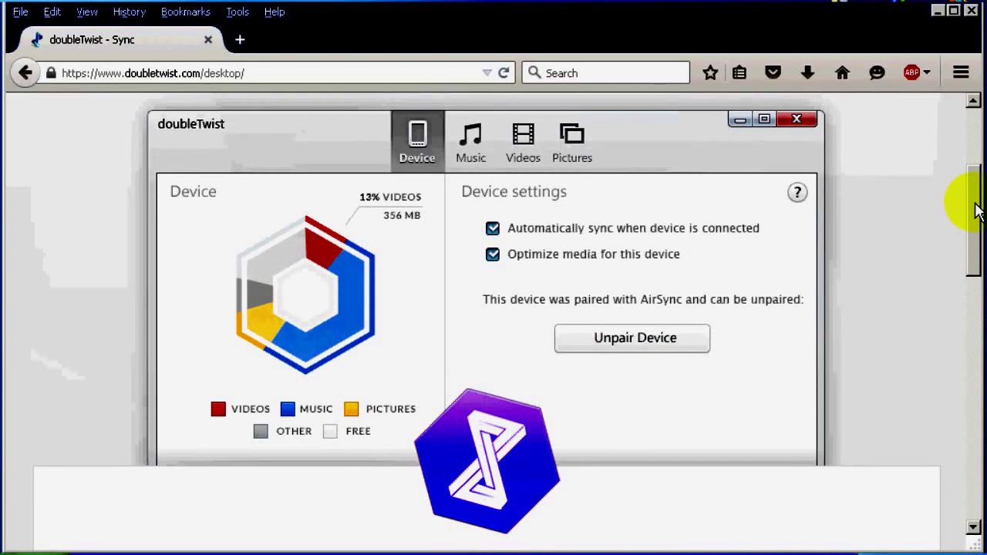
scroll("down", 3)
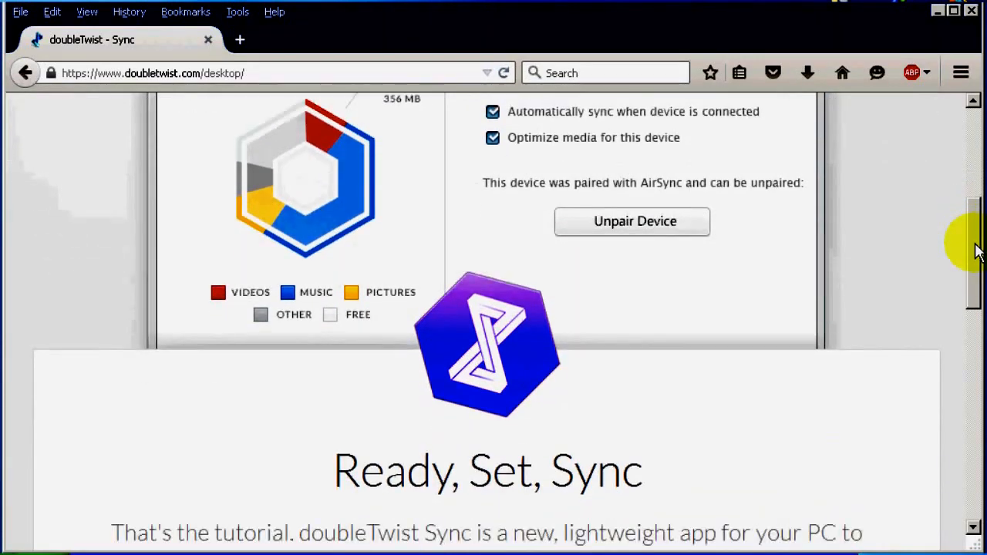
scroll("down", 3)
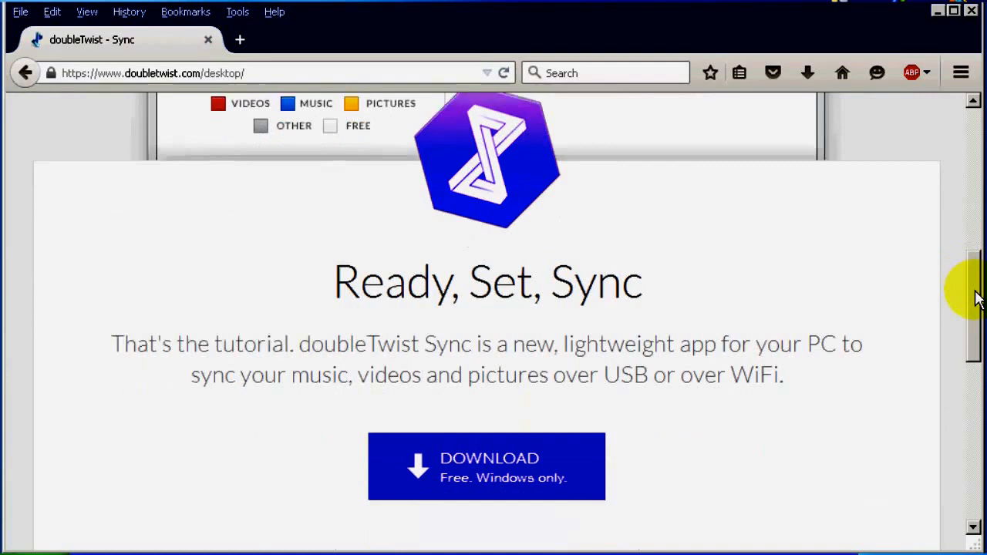
scroll("down", 3)
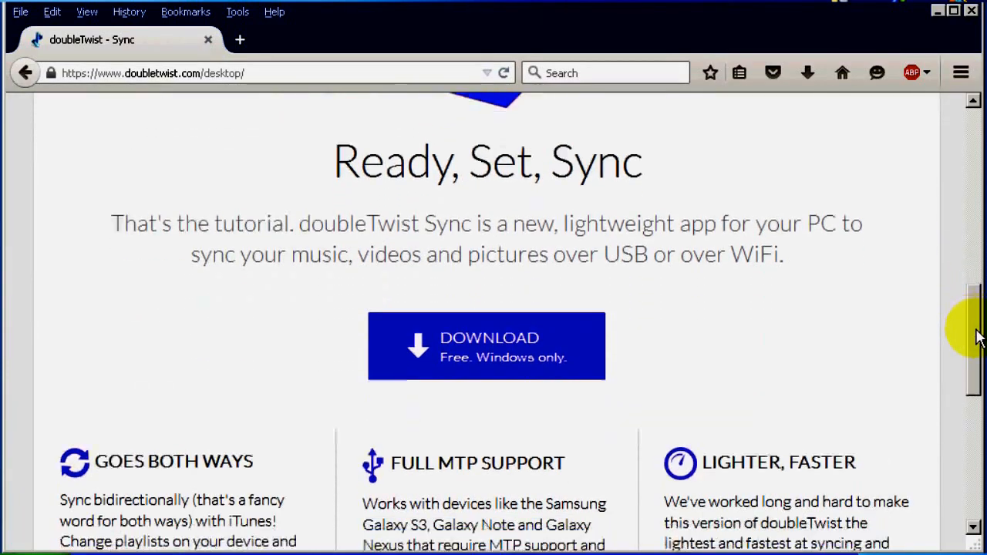
scroll("down", 3)
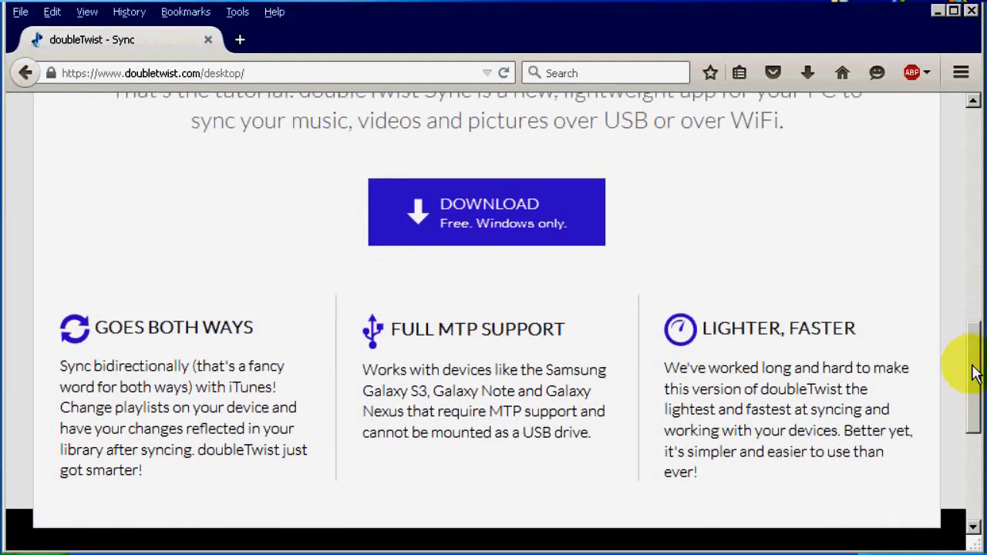
scroll("down", 3)
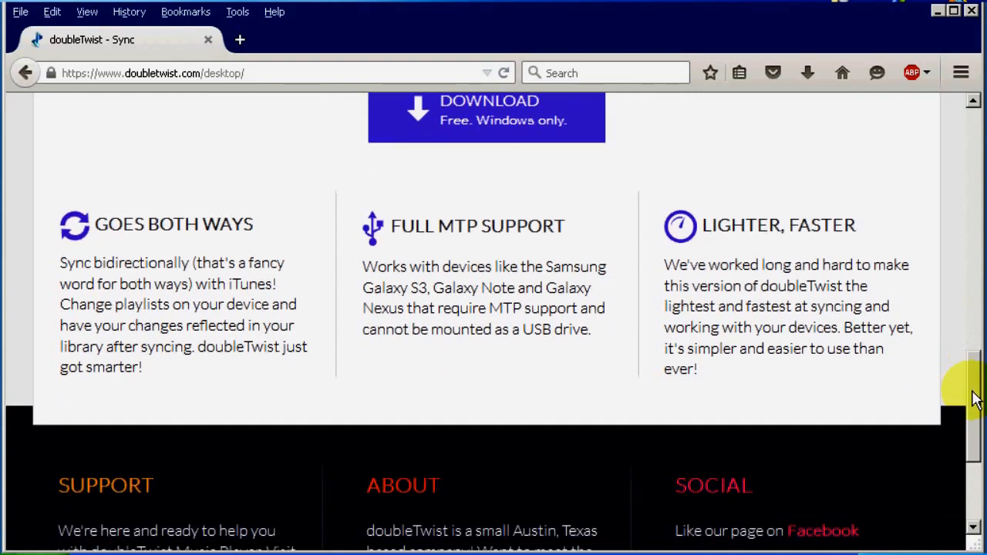
scroll("down", 3)
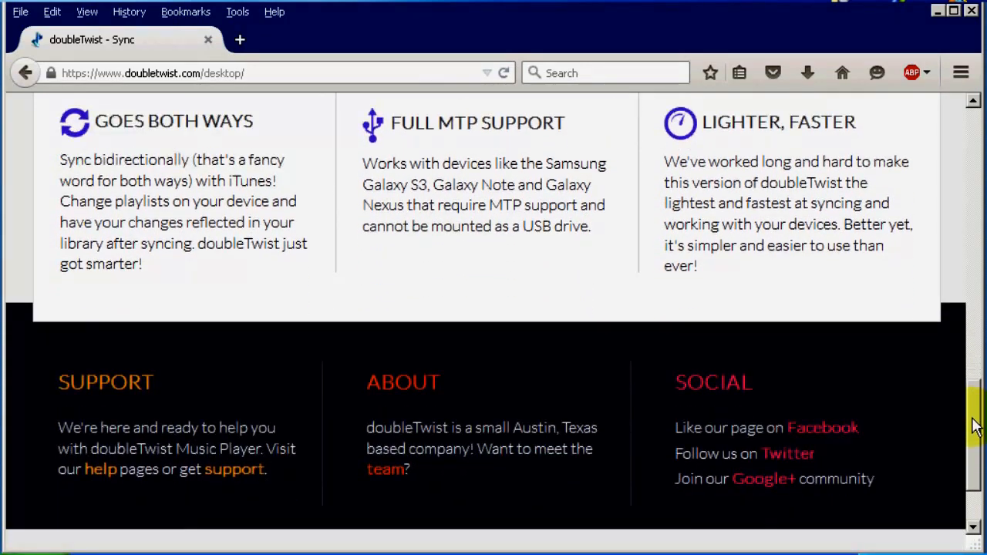
scroll("up", 3)
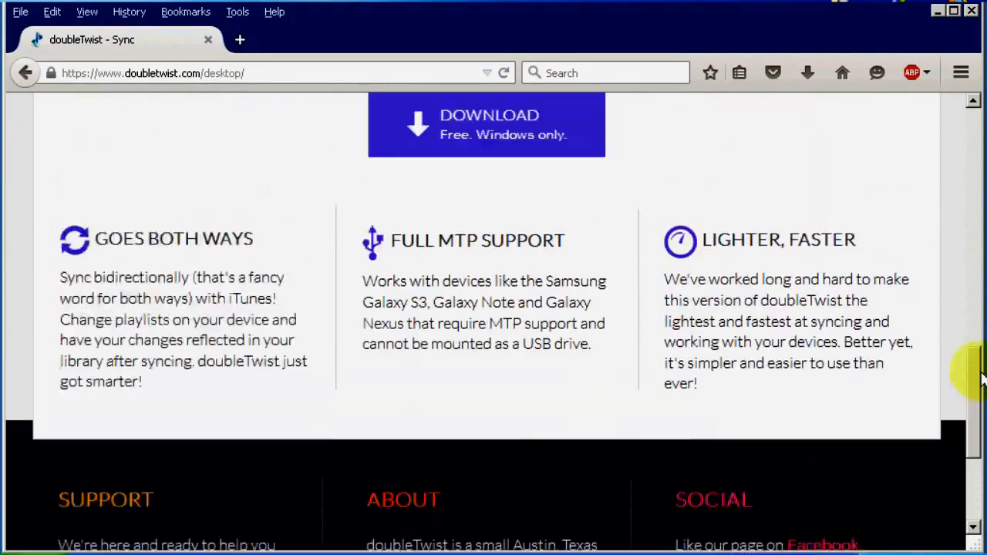
scroll("up", 3)
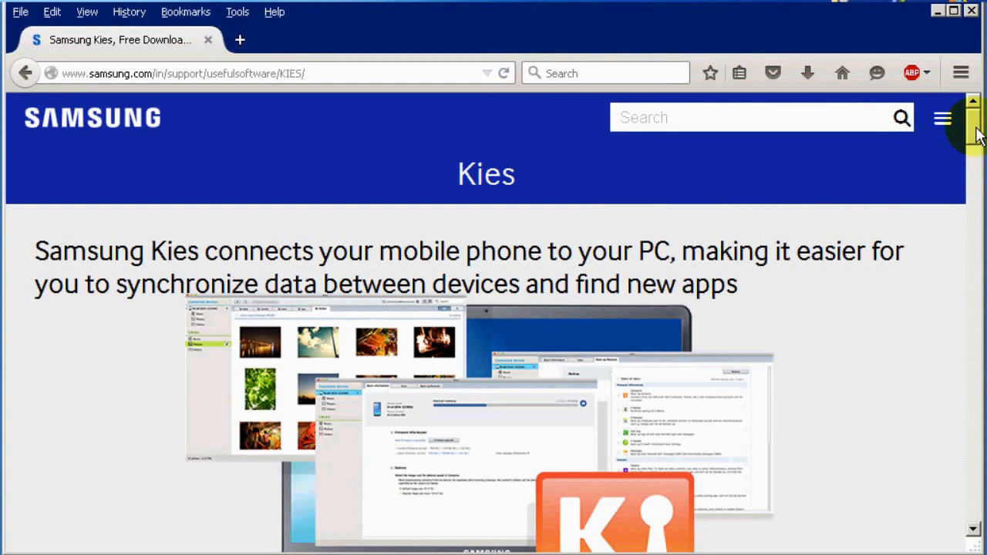
scroll("down", 3)
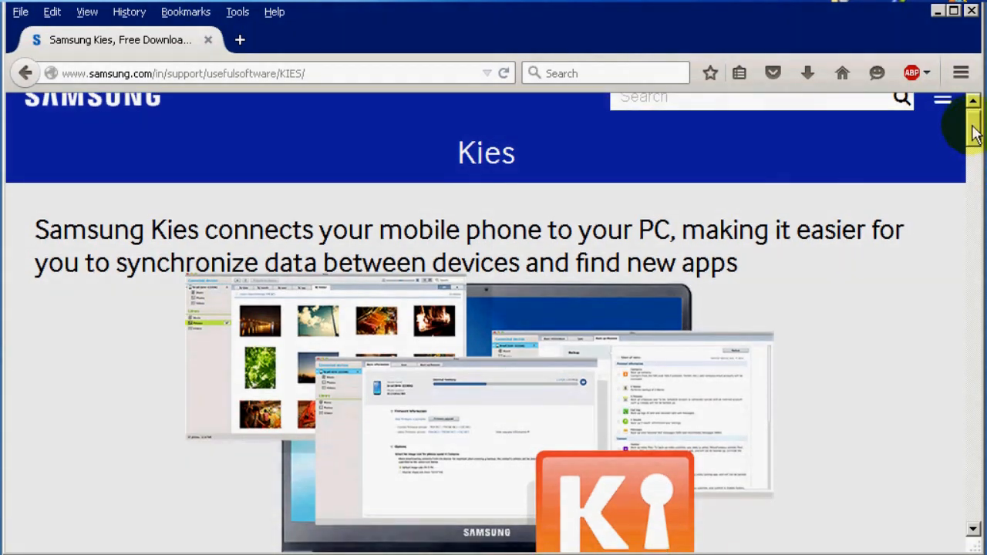
scroll("down", 3)
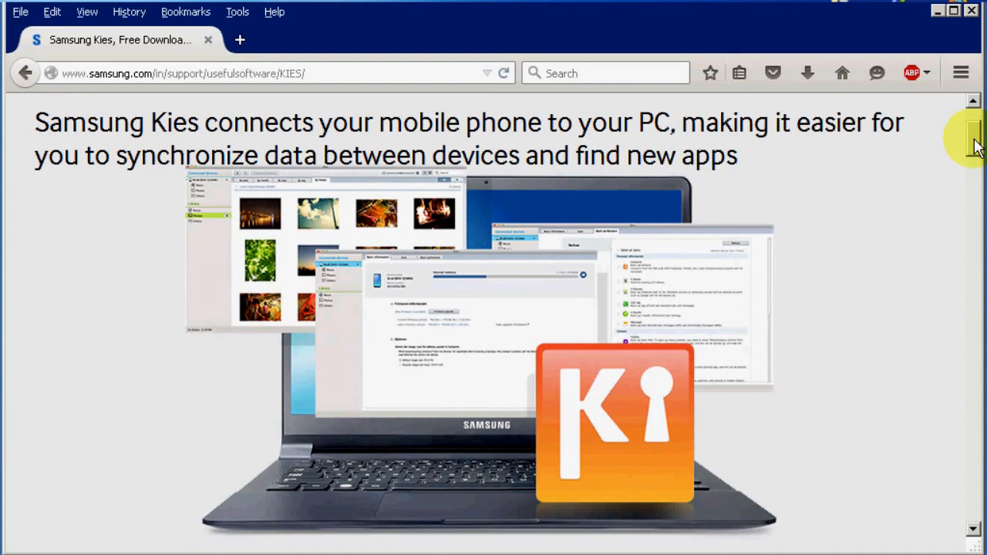
scroll("down", 3)
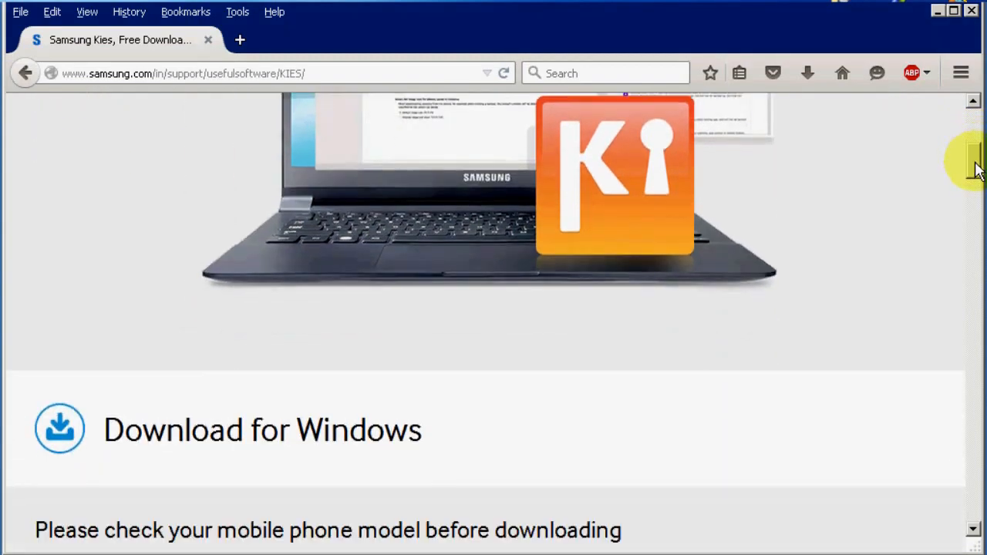
scroll("down", 3)
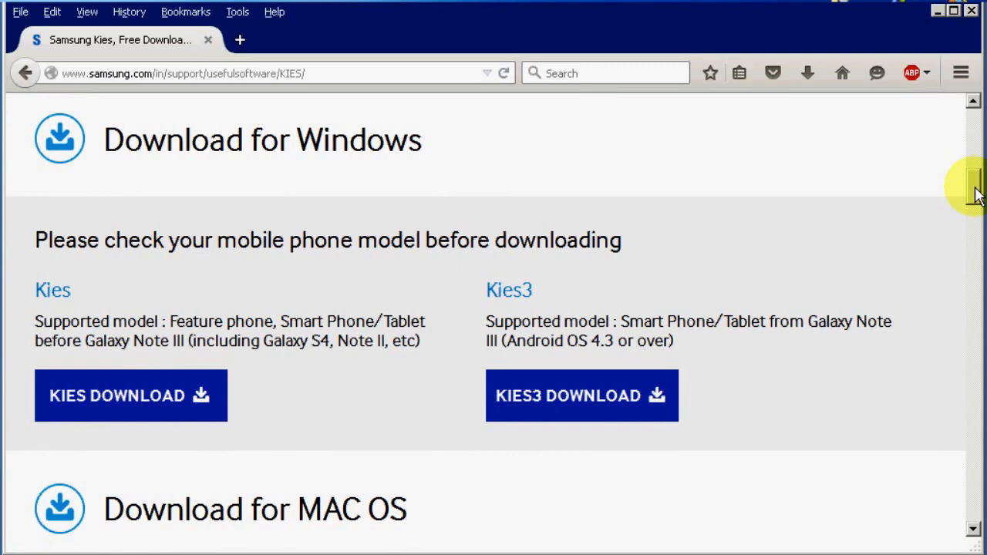
scroll("down", 3)
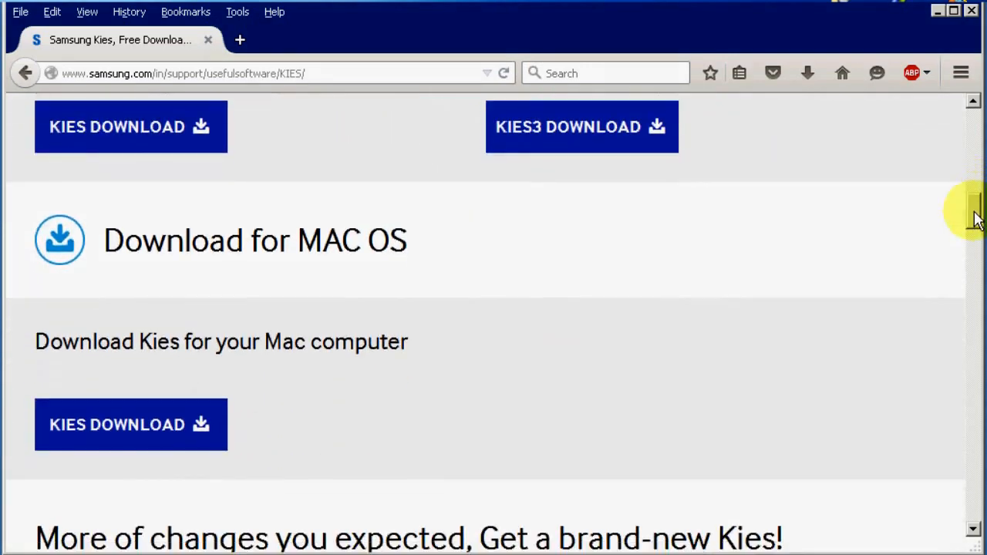
scroll("down", 3)
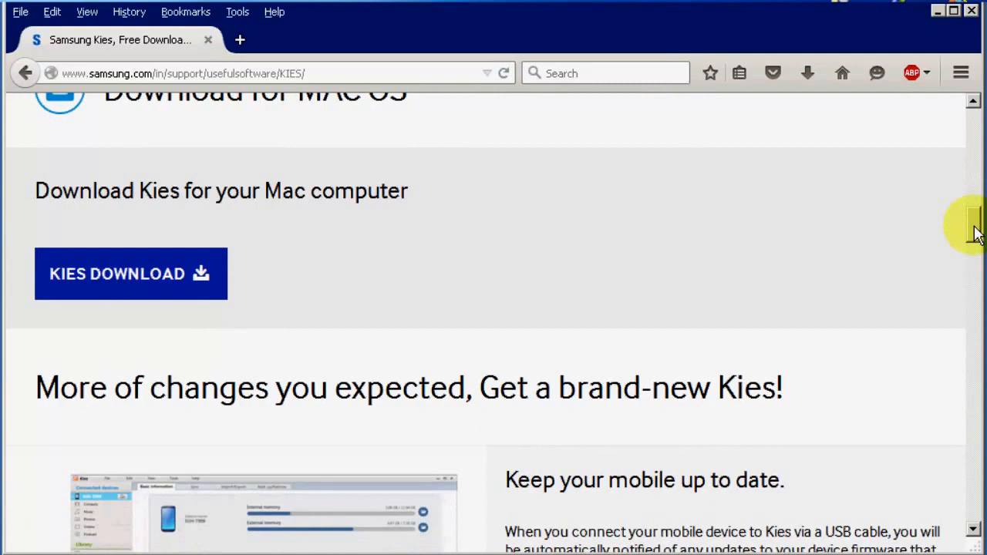
scroll("down", 3)
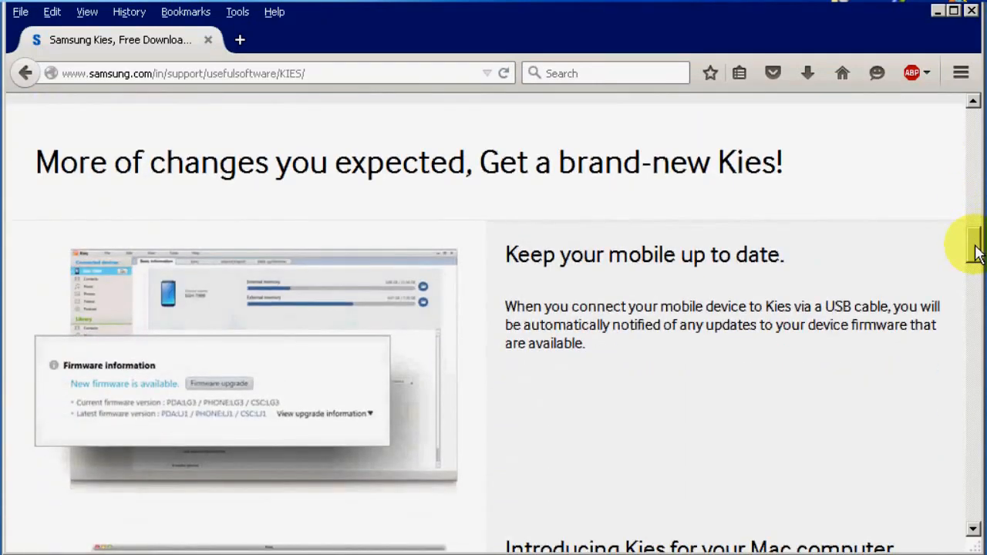
scroll("down", 3)
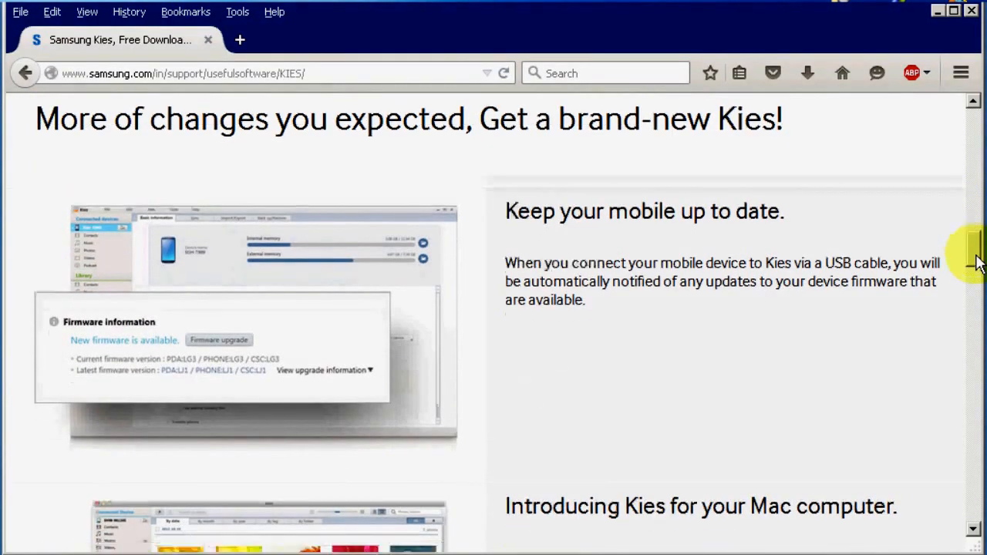
scroll("down", 3)
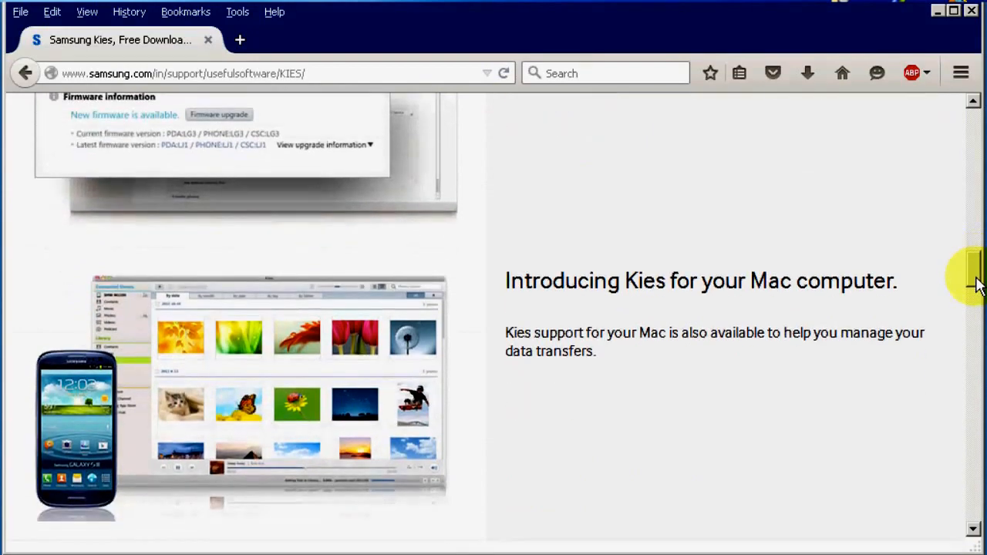
scroll("down", 3)
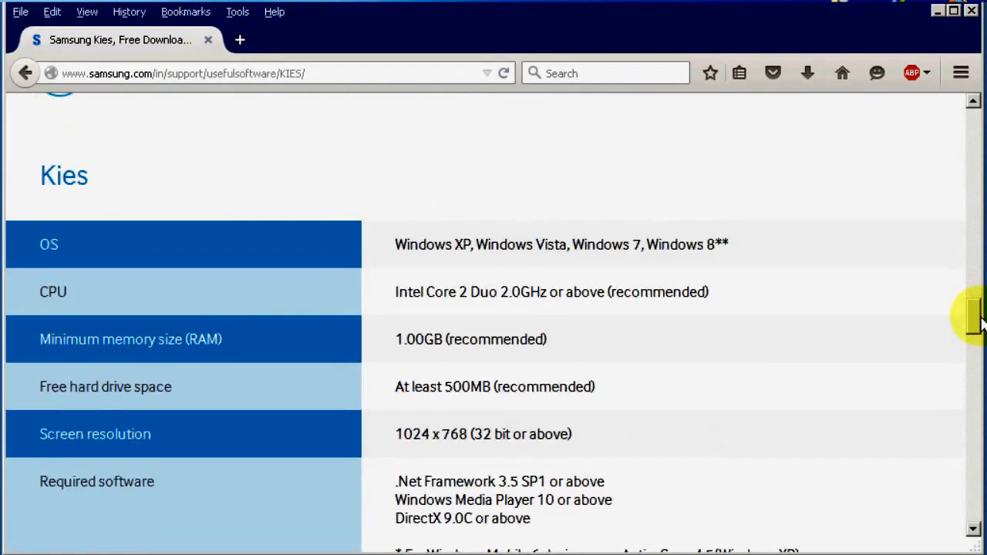
scroll("down", 3)
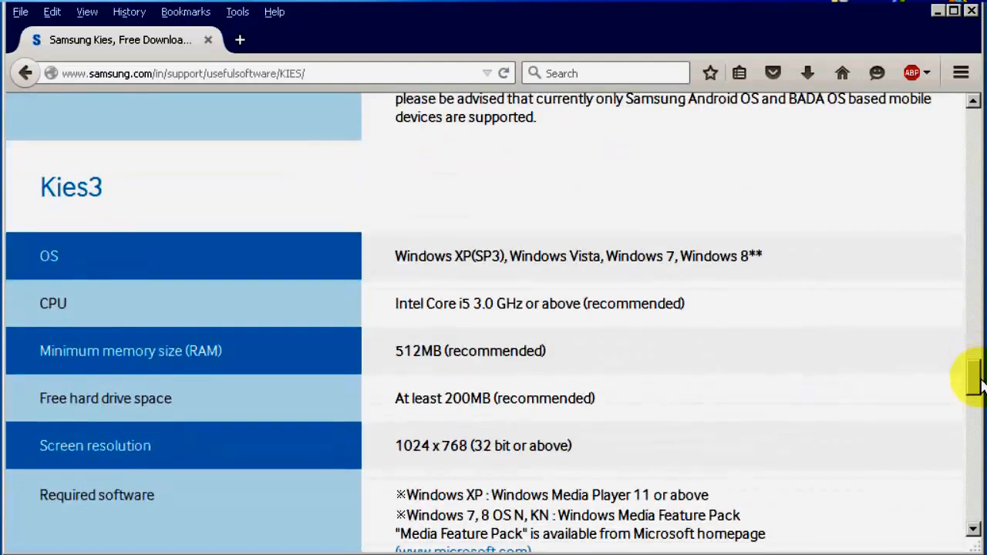
scroll("down", 3)
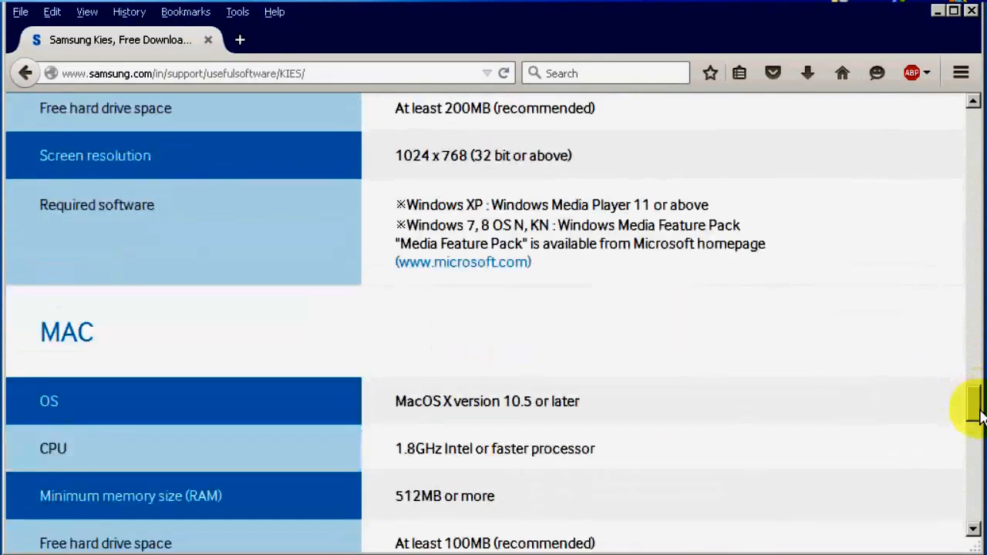
scroll("down", 3)
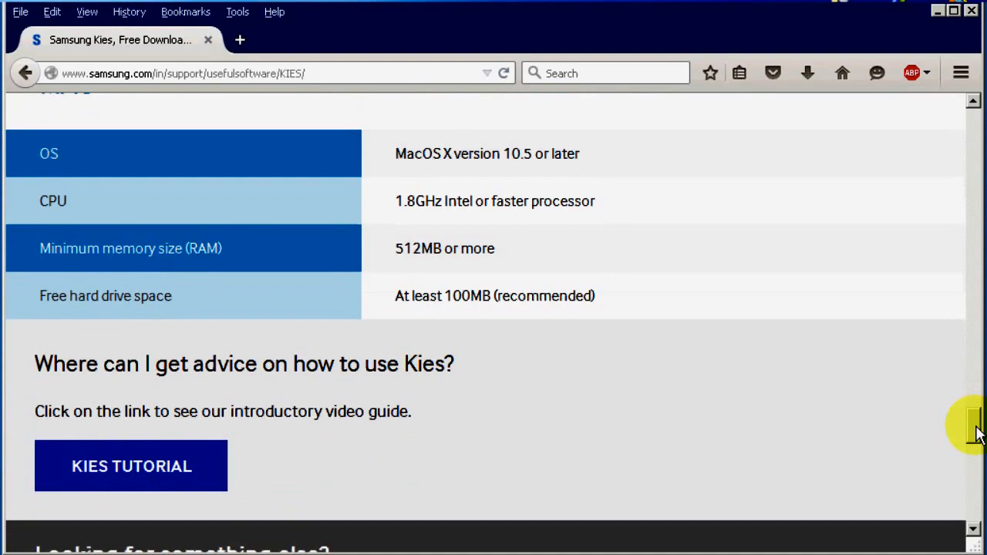
scroll("up", 3)
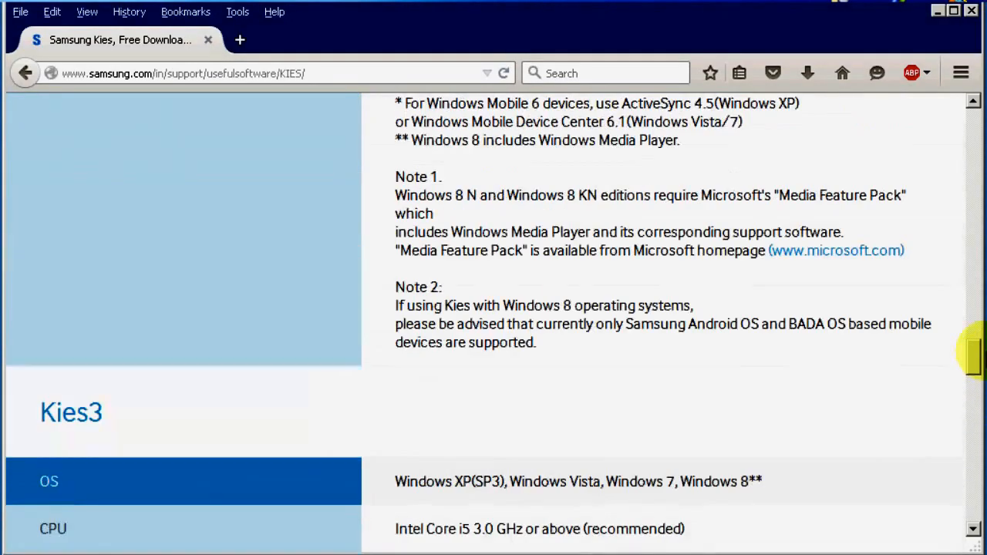
scroll("up", 3)
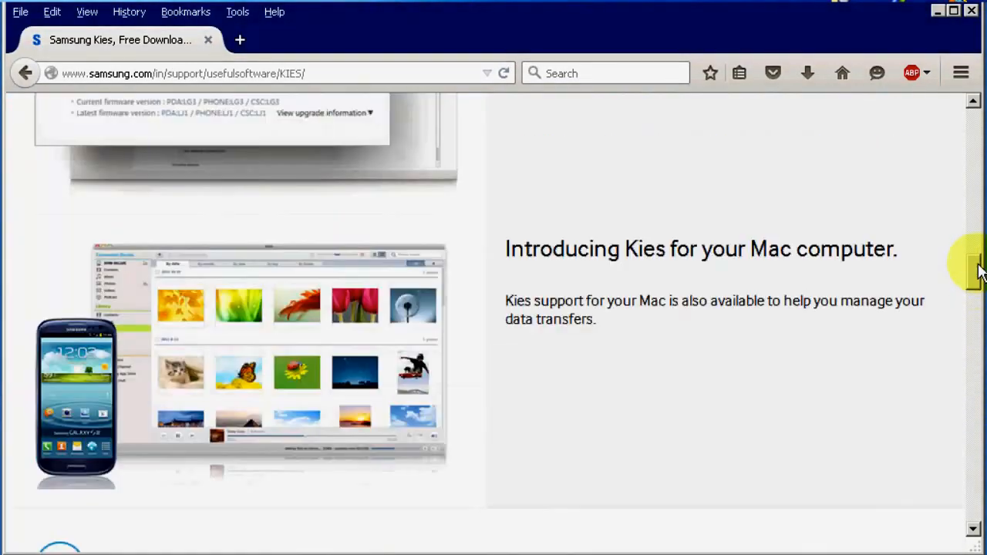
scroll("down", 3)
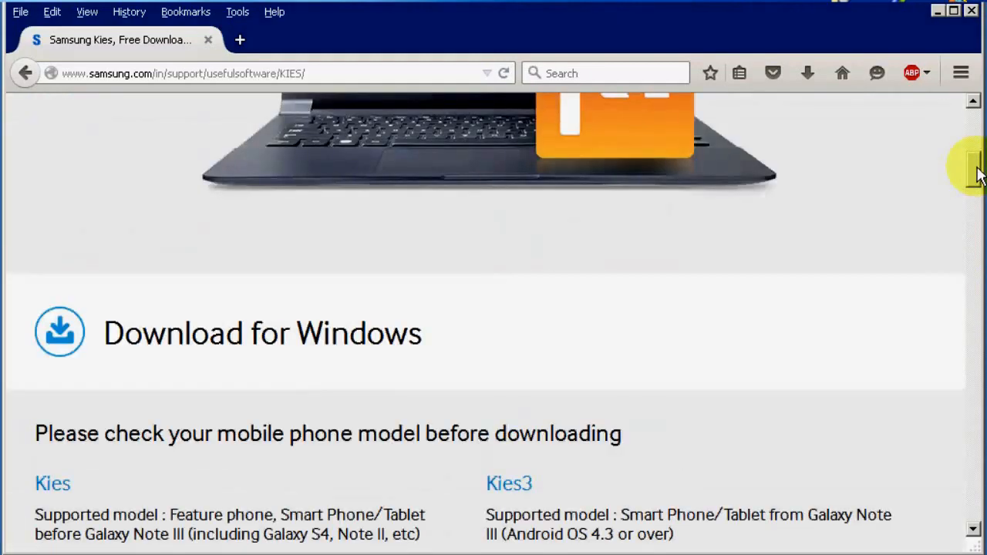
scroll("up", 3)
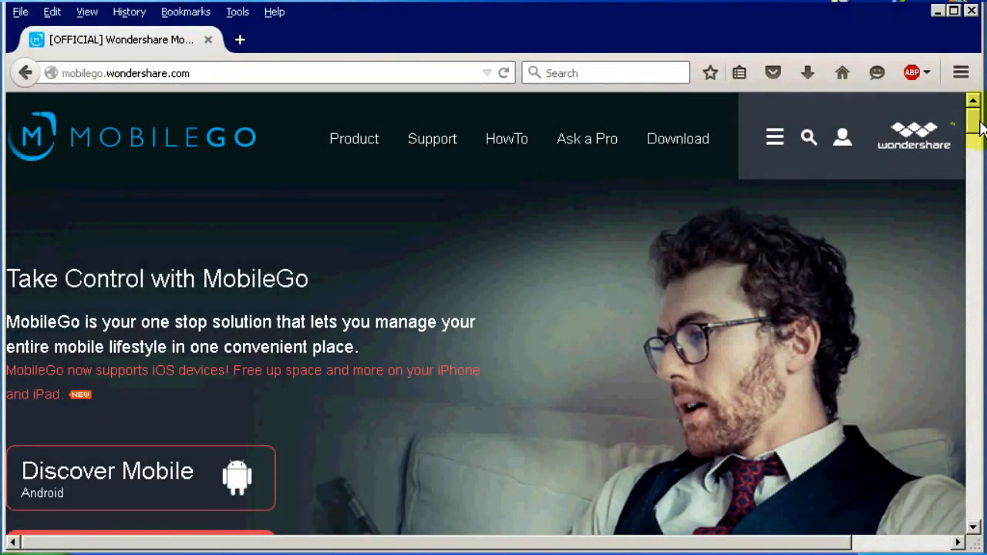
scroll("down", 3)
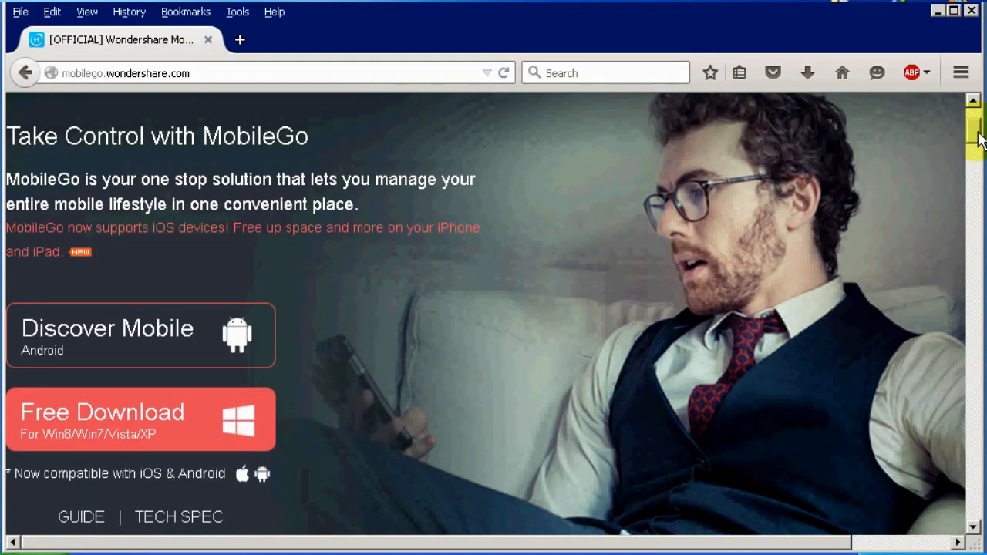
scroll("down", 3)
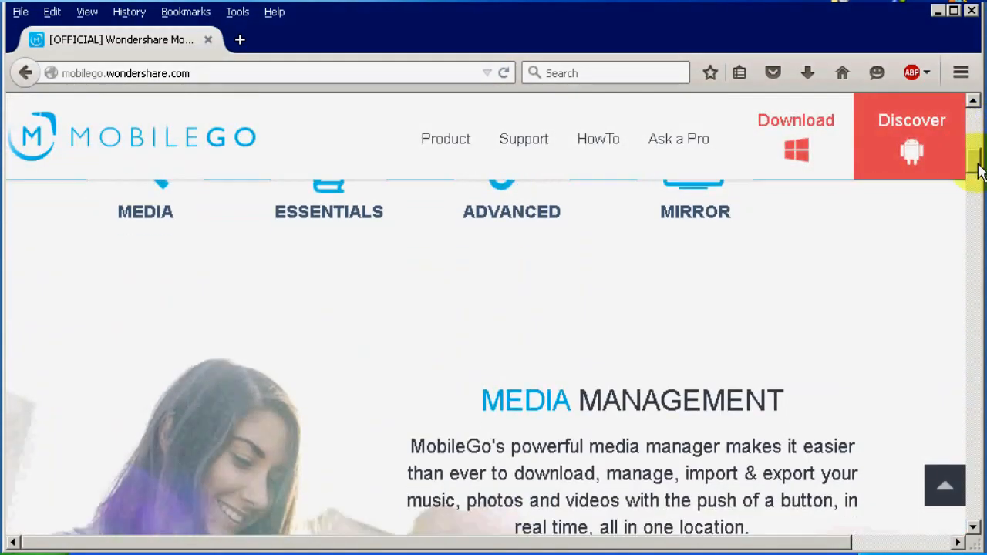
scroll("down", 3)
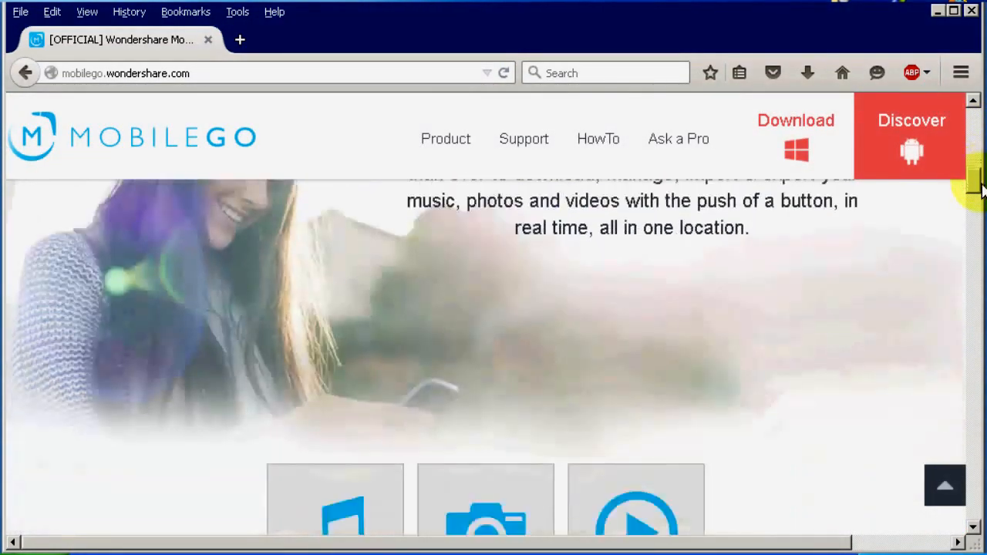
scroll("down", 3)
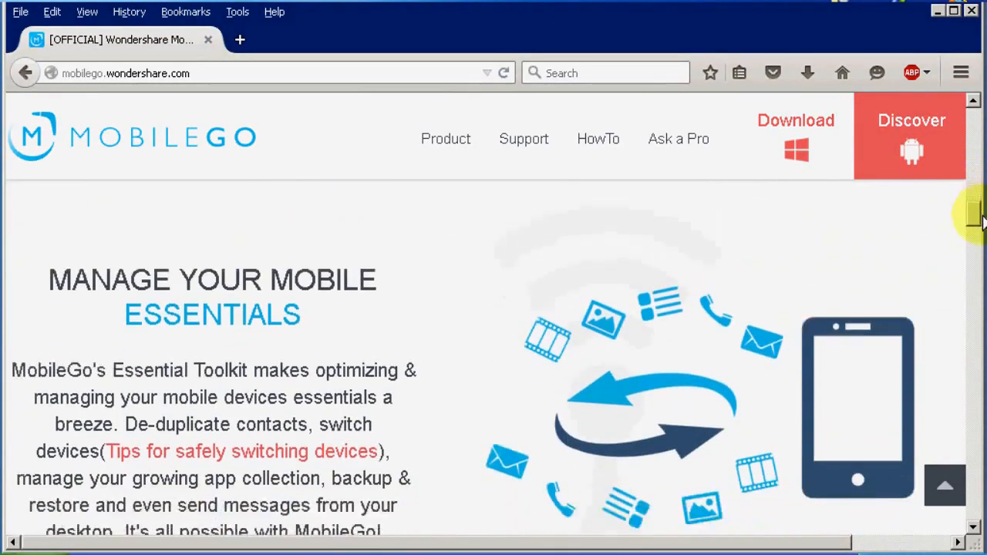
scroll("down", 3)
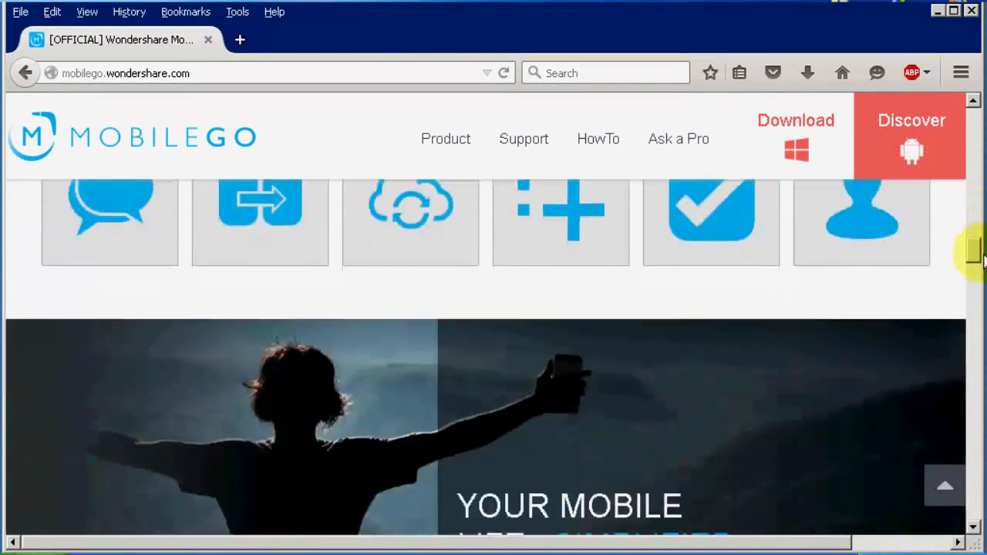
scroll("down", 3)
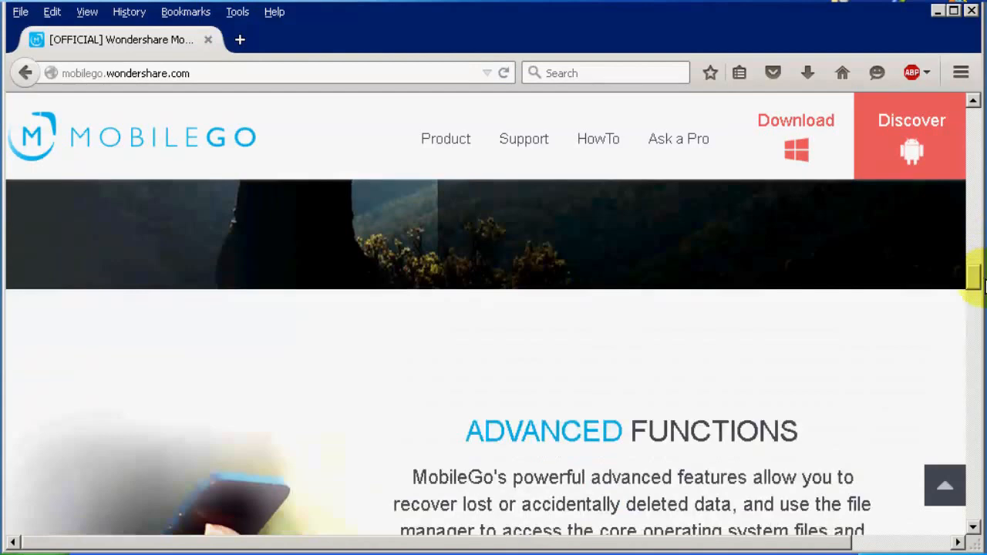
scroll("down", 3)
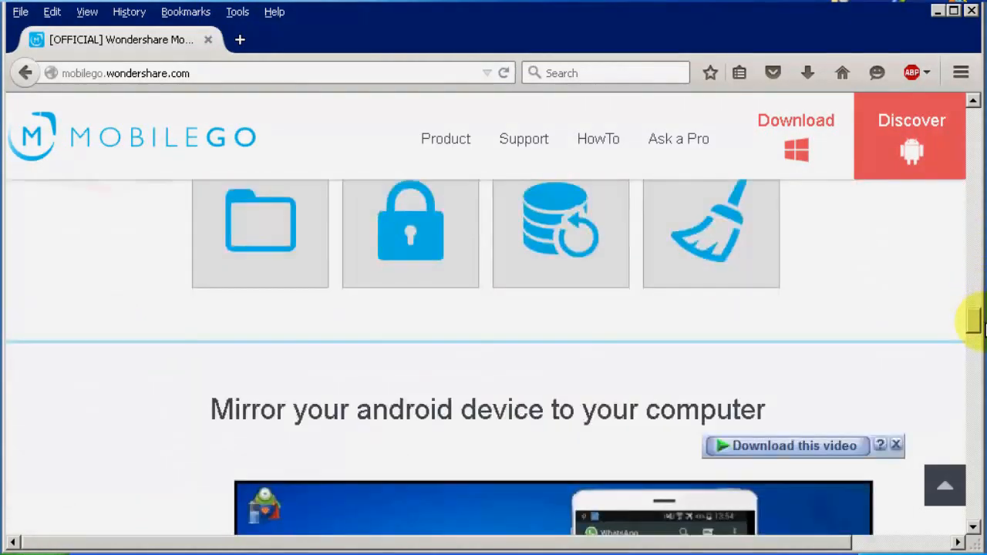
scroll("down", 3)
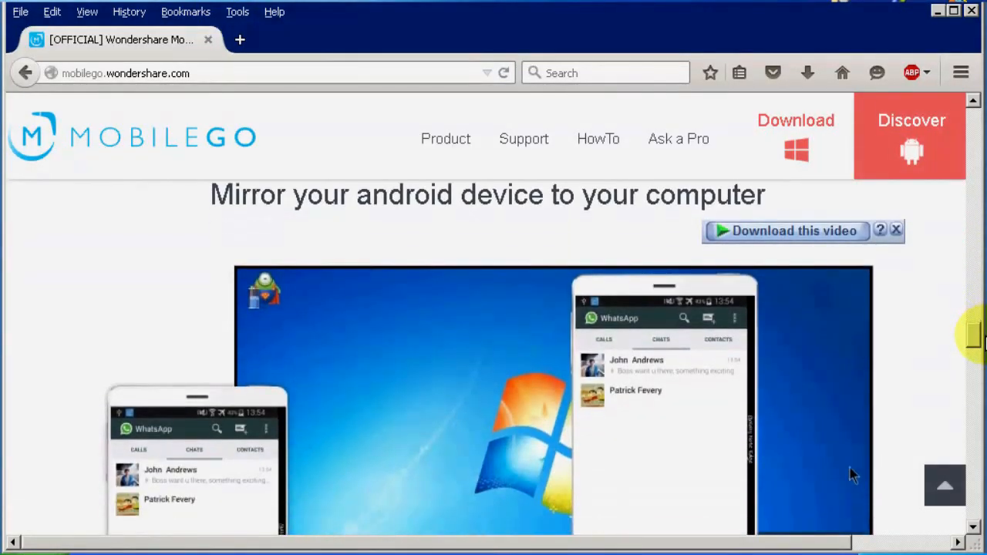
scroll("down", 3)
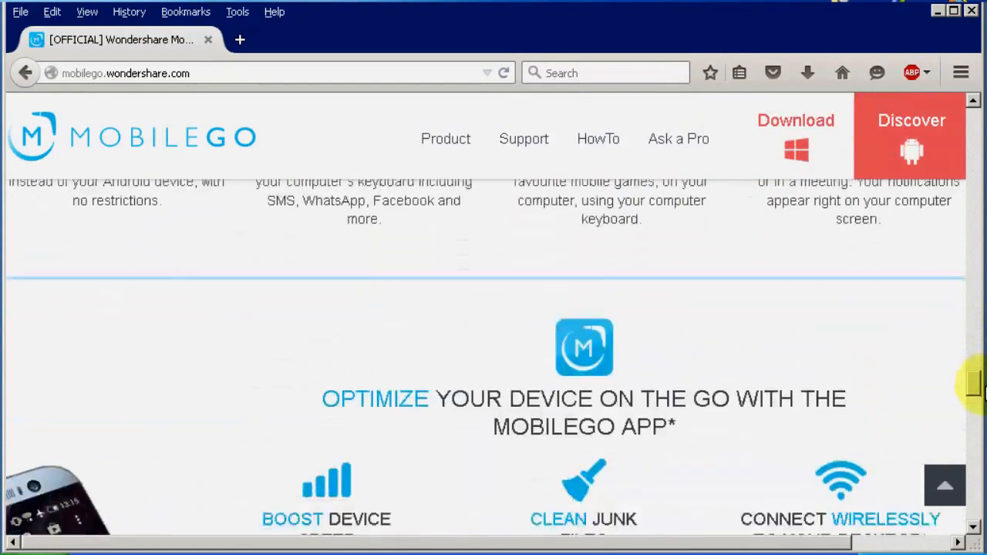
scroll("down", 3)
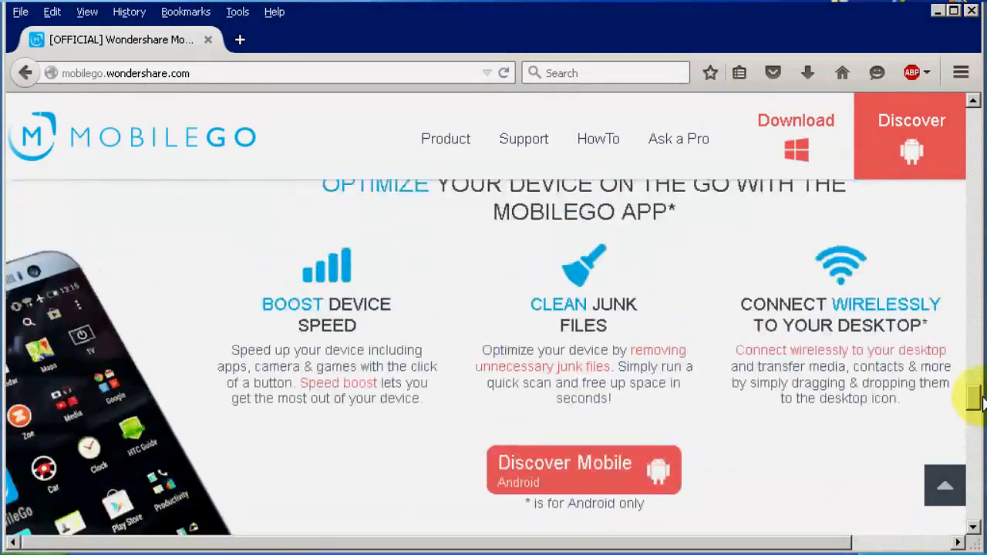
scroll("up", 3)
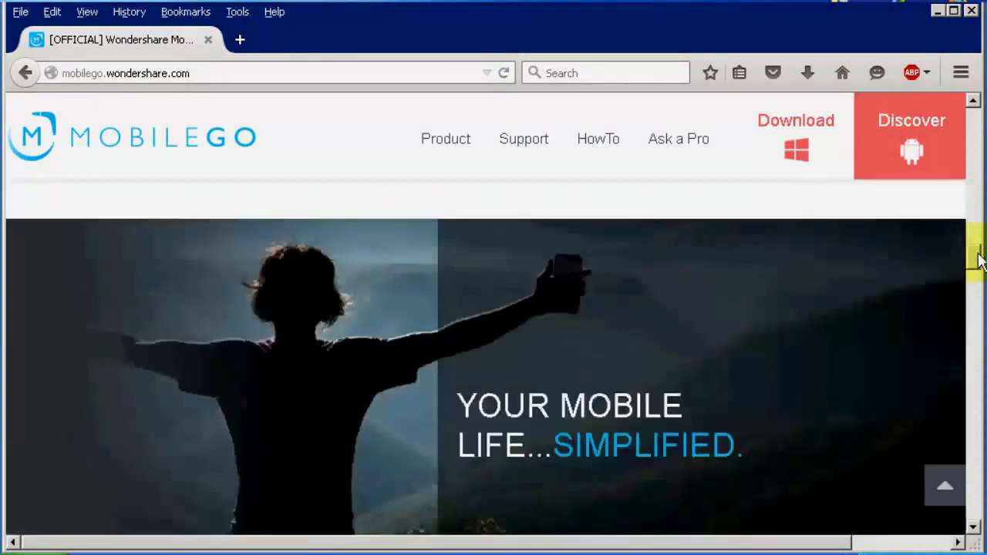